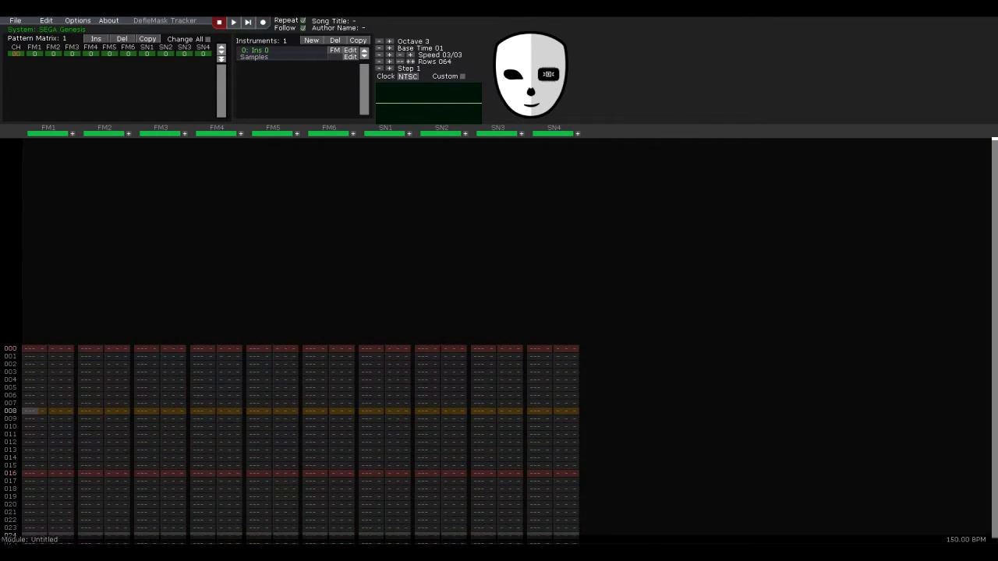
Tour the File, Edit, Options and Help menus and dismiss the credits window.
{"action": "left_click", "coordinate": [16, 21]}
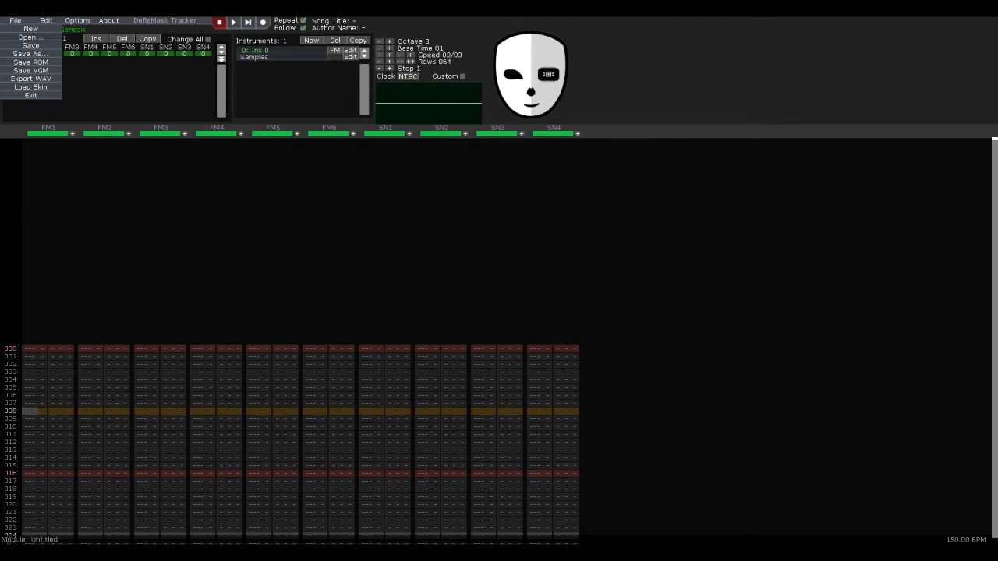
{"action": "left_click", "coordinate": [46, 20]}
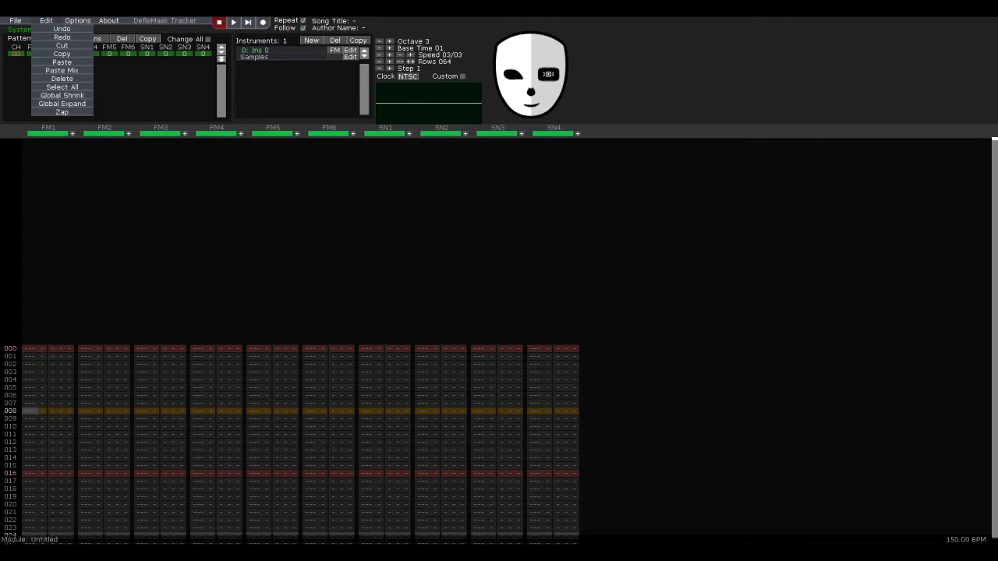
{"action": "left_click", "coordinate": [77, 20]}
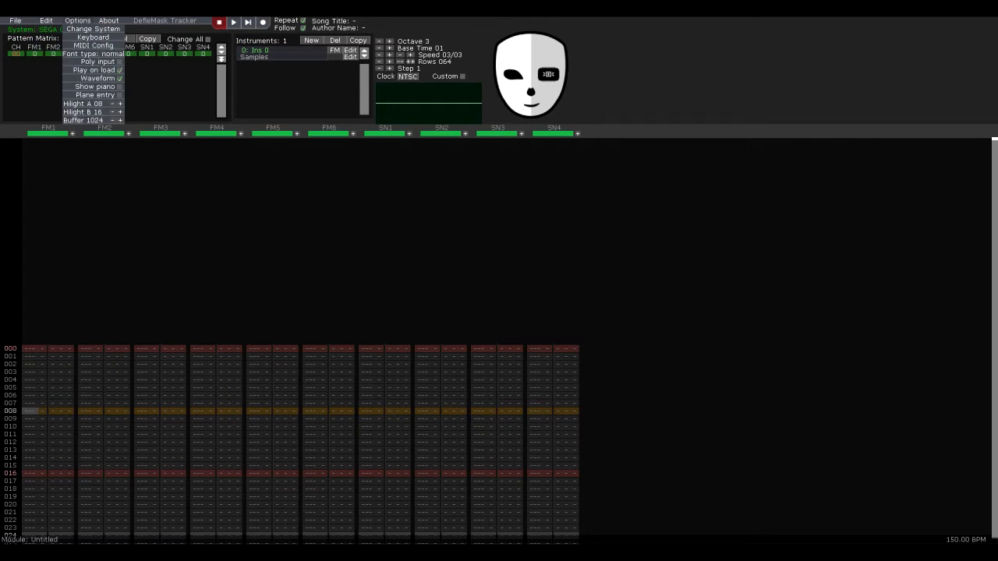
{"action": "left_click", "coordinate": [108, 20]}
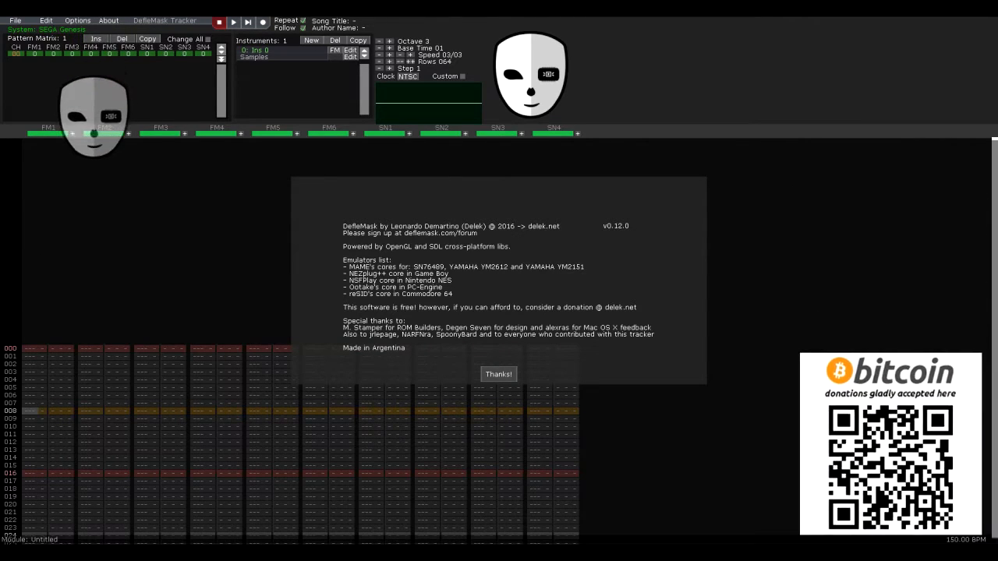
{"action": "left_click", "coordinate": [499, 374]}
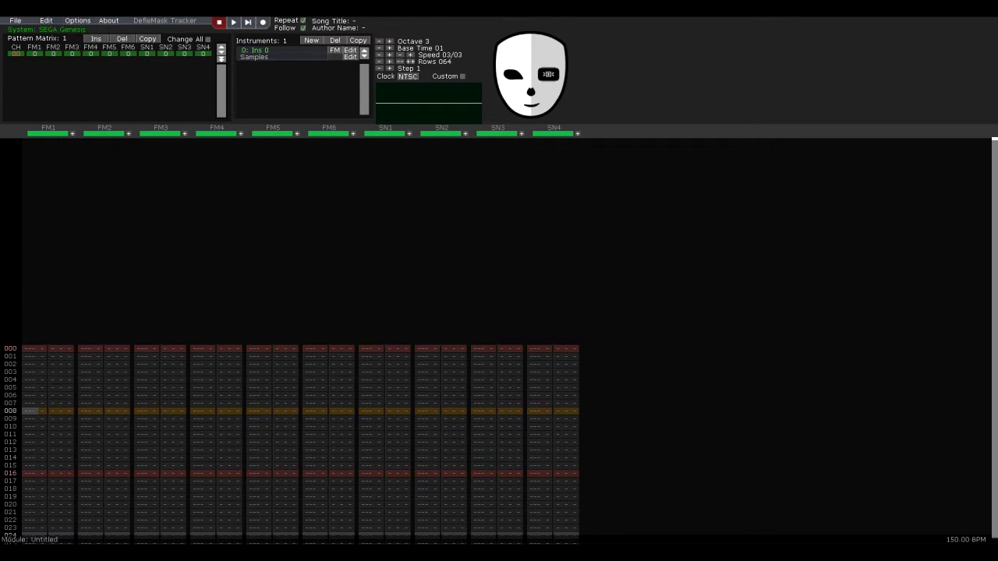
{"action": "left_click", "coordinate": [45, 19]}
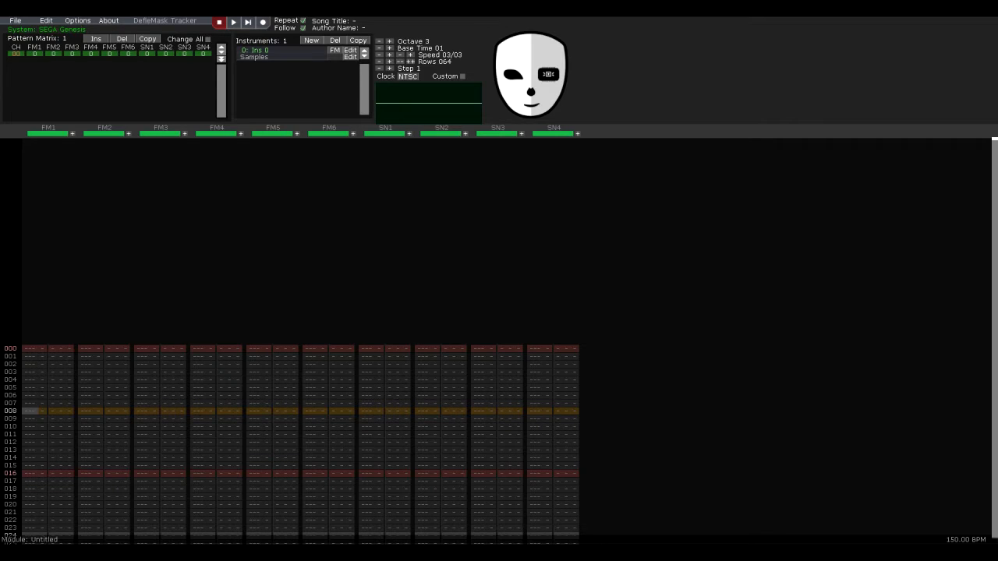
Add extra instruments to the song and remove them again, twice.
{"action": "left_click", "coordinate": [312, 40]}
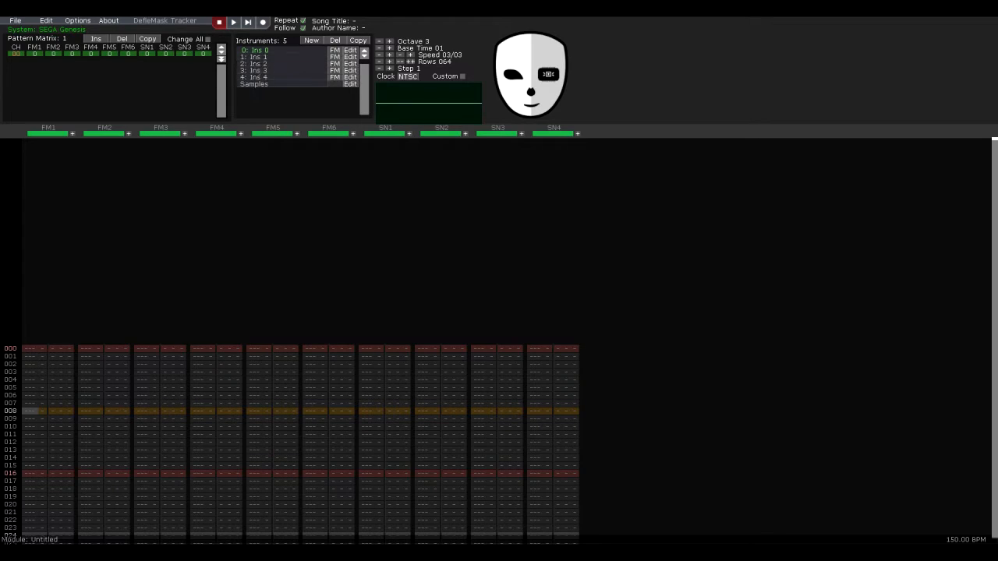
{"action": "left_click", "coordinate": [334, 41]}
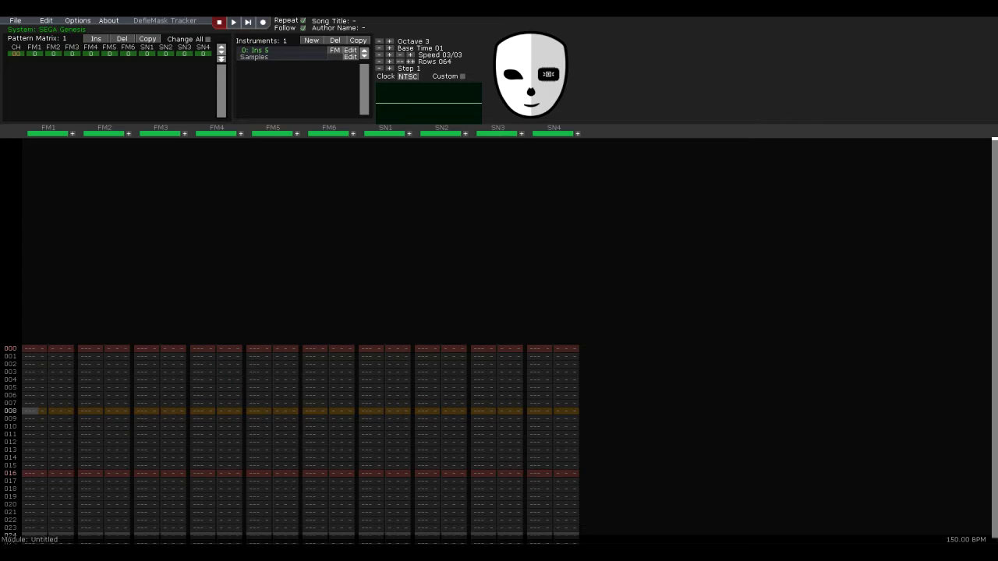
{"action": "left_click", "coordinate": [310, 40]}
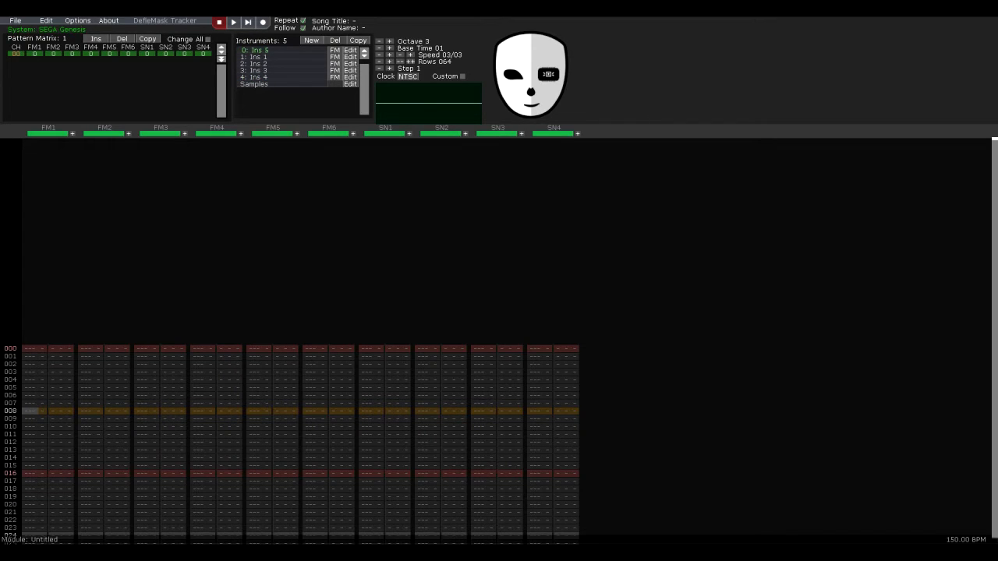
{"action": "left_click", "coordinate": [334, 41]}
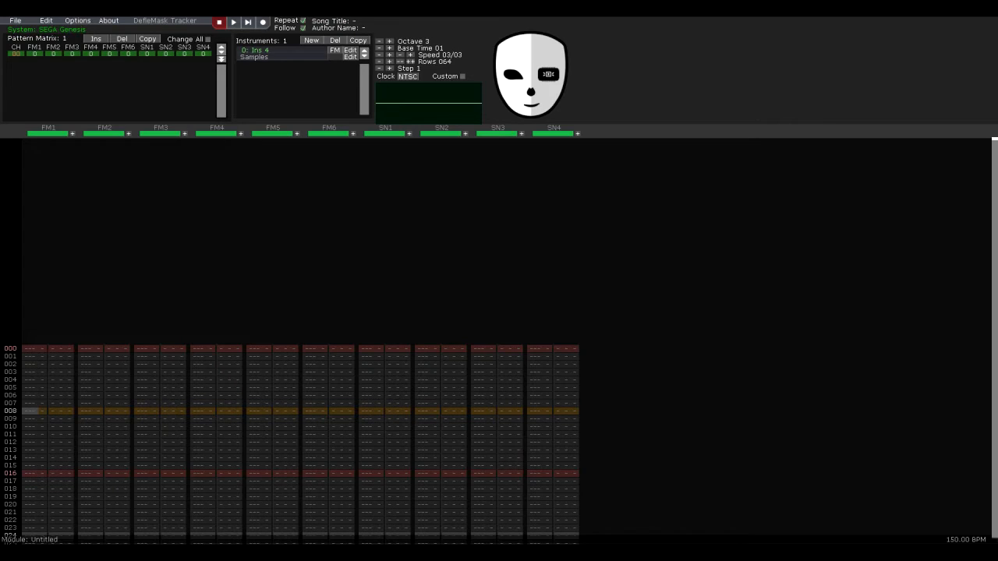
Load Dearly Beloved.dmf from the GENESIS remixes folder via File > Open.
{"action": "left_click", "coordinate": [14, 19]}
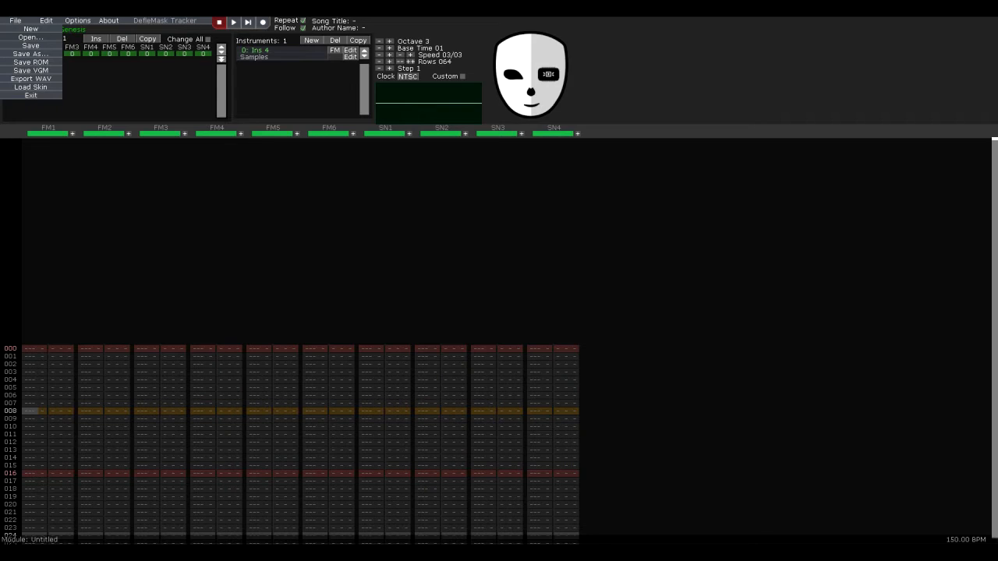
{"action": "left_click", "coordinate": [14, 19]}
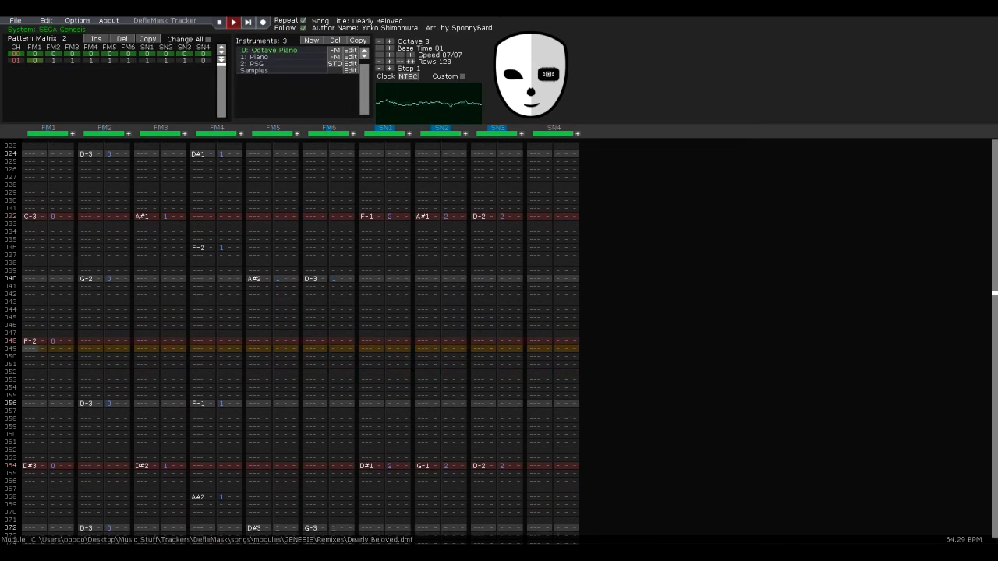
Peek at an instrument's macro editor, then enable Show piano under Options.
{"action": "left_click", "coordinate": [349, 50]}
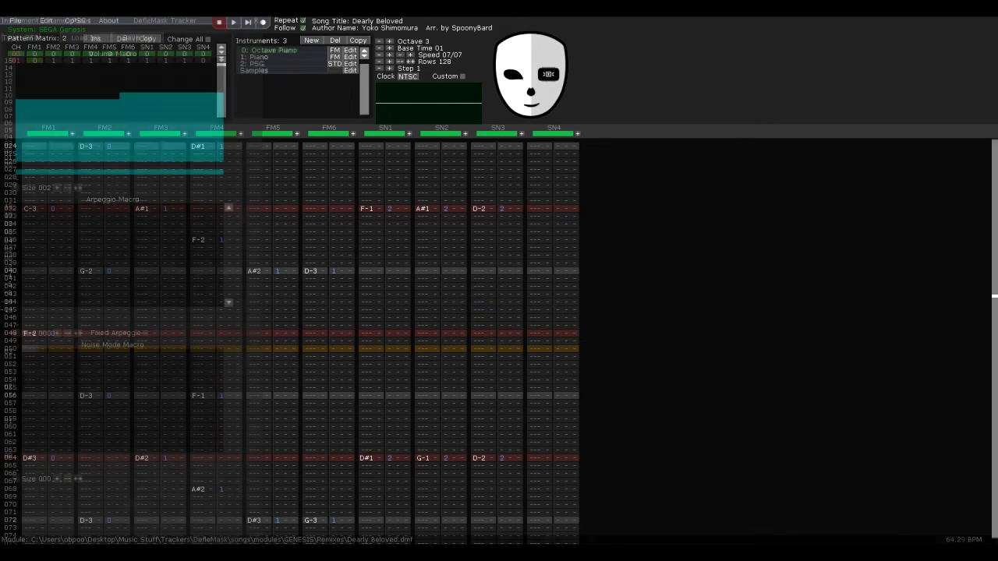
{"action": "left_click", "coordinate": [78, 19]}
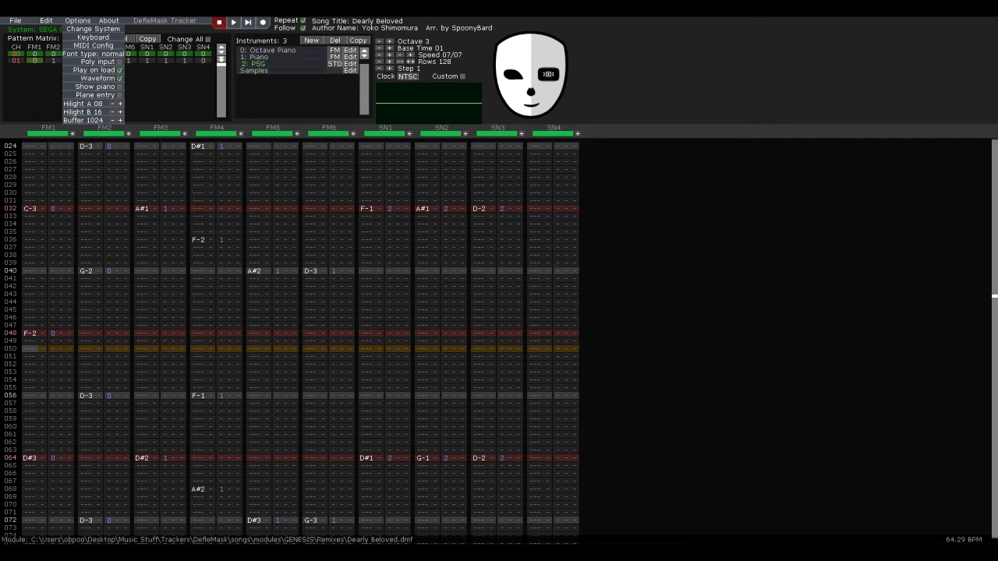
{"action": "left_click", "coordinate": [92, 28]}
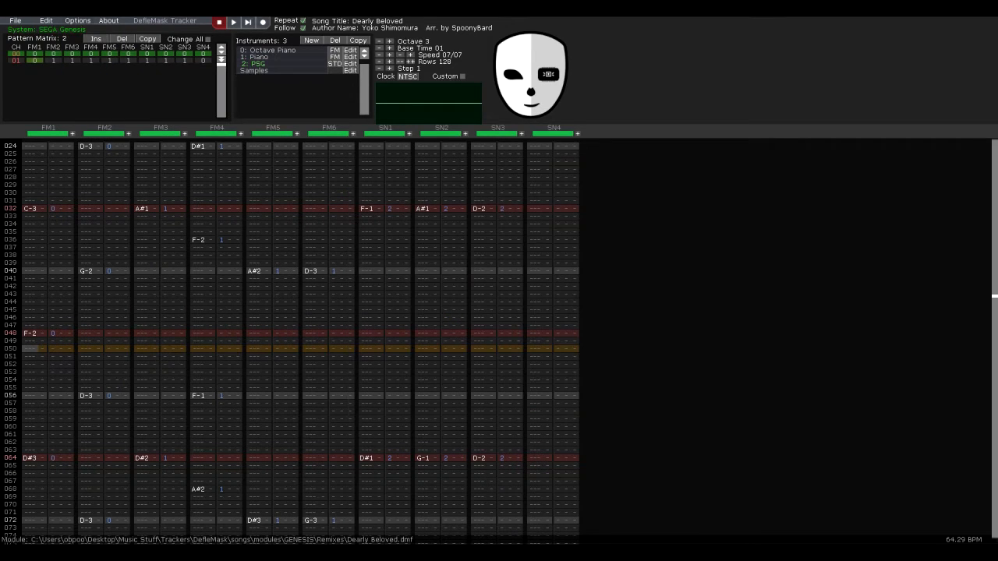
{"action": "left_click", "coordinate": [77, 19]}
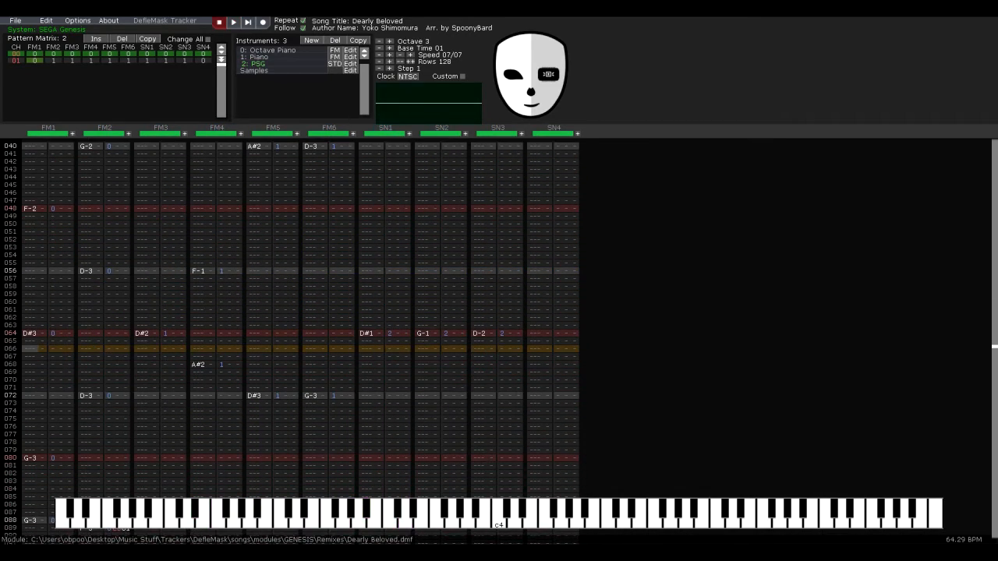
Hide the piano again, glance at Edit, and bring up Change System.
{"action": "left_click", "coordinate": [77, 21]}
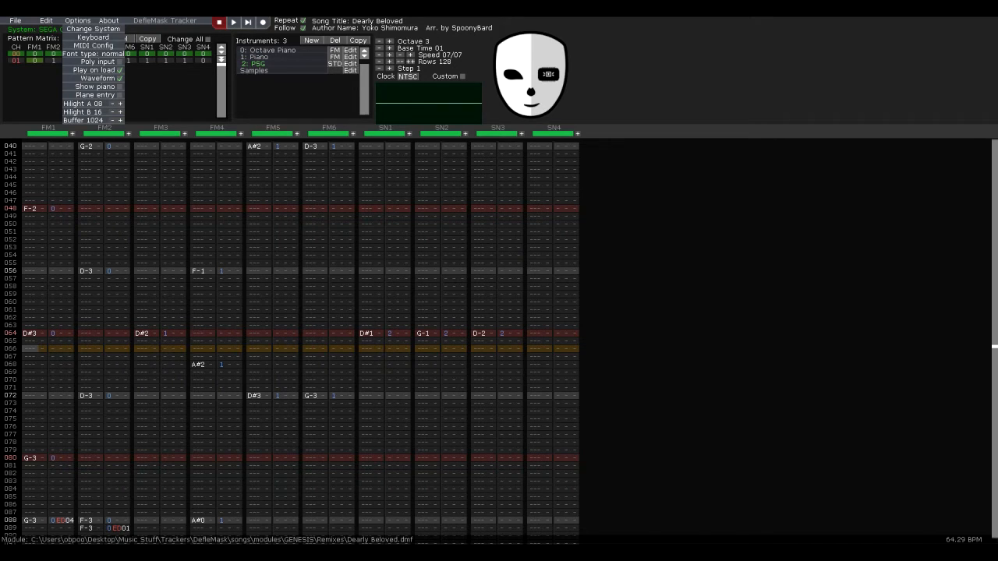
{"action": "left_click", "coordinate": [45, 18]}
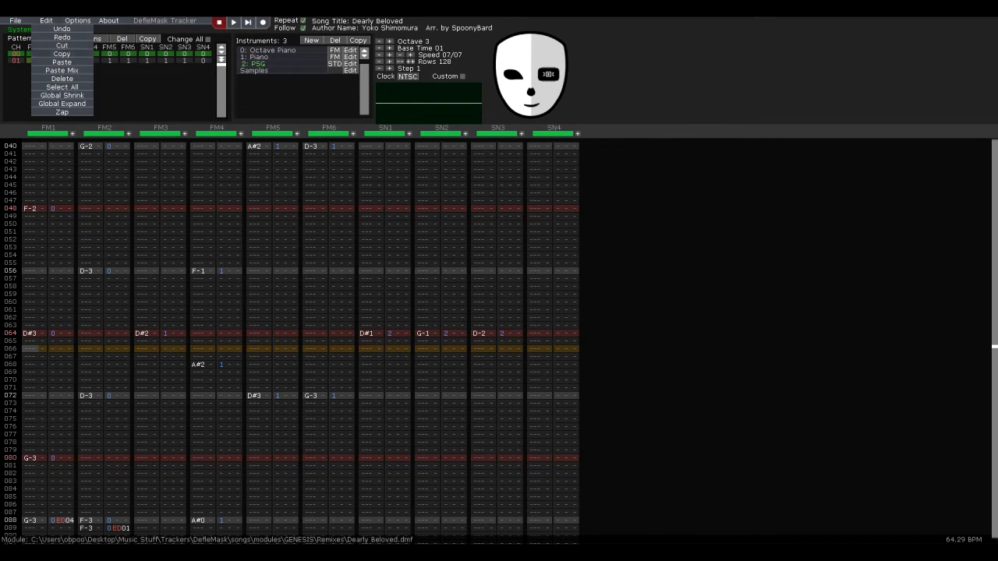
{"action": "left_click", "coordinate": [15, 20]}
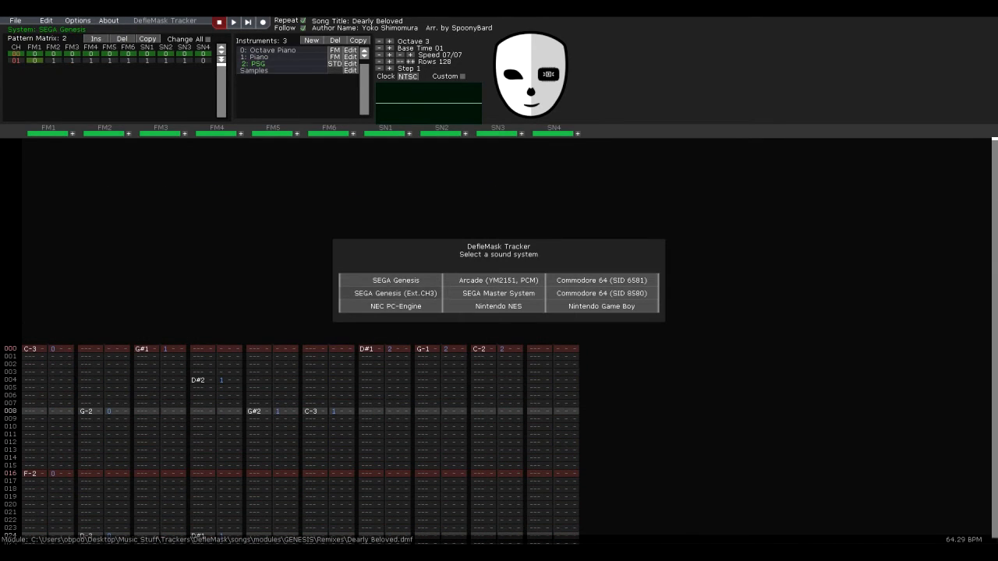
Select SEGA Genesis (Ext. CH3) and load Exhibition Battle 4.dmf via File > Open.
{"action": "left_click", "coordinate": [396, 293]}
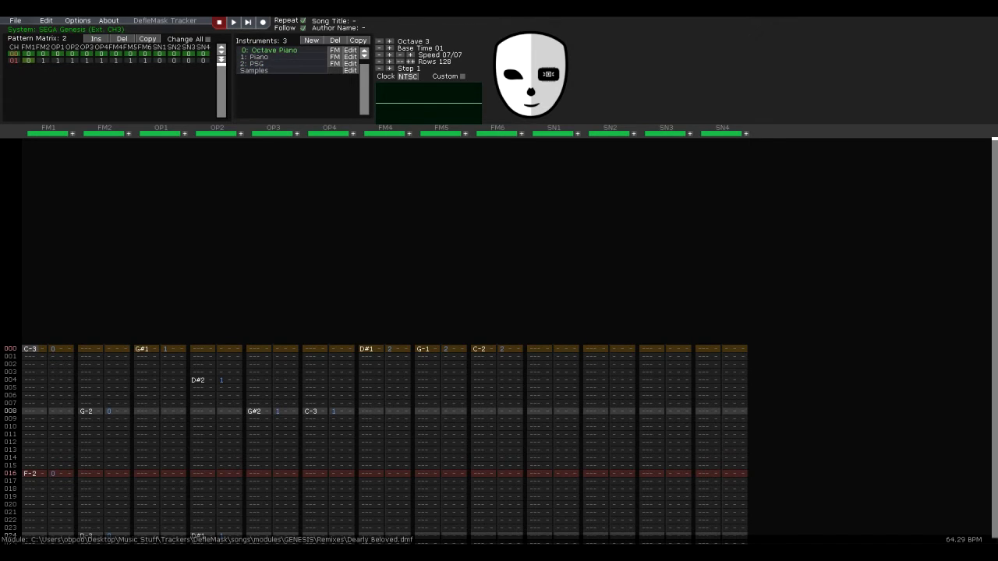
{"action": "left_click", "coordinate": [14, 18]}
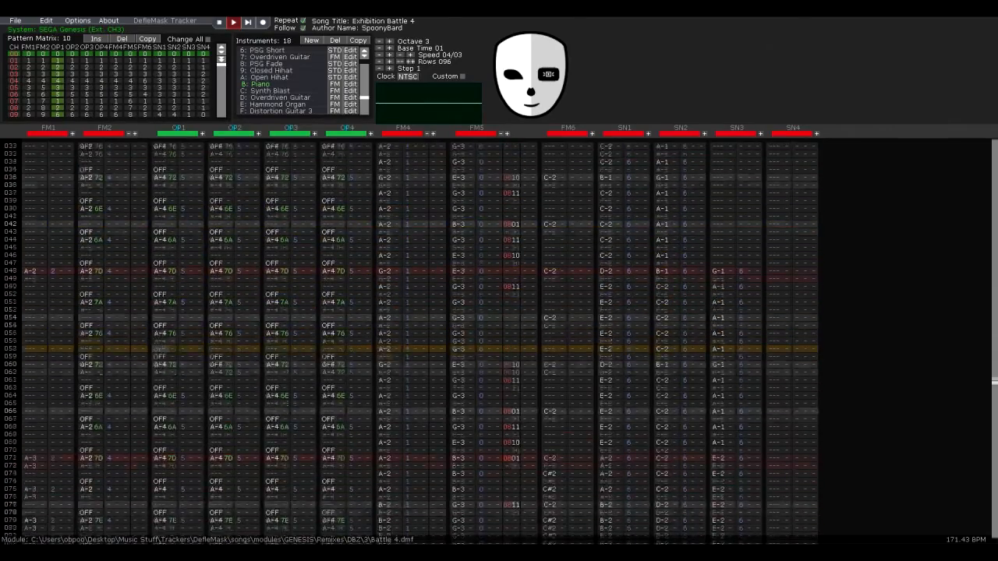
{"action": "scroll", "scroll_direction": "down", "scroll_amount": 3}
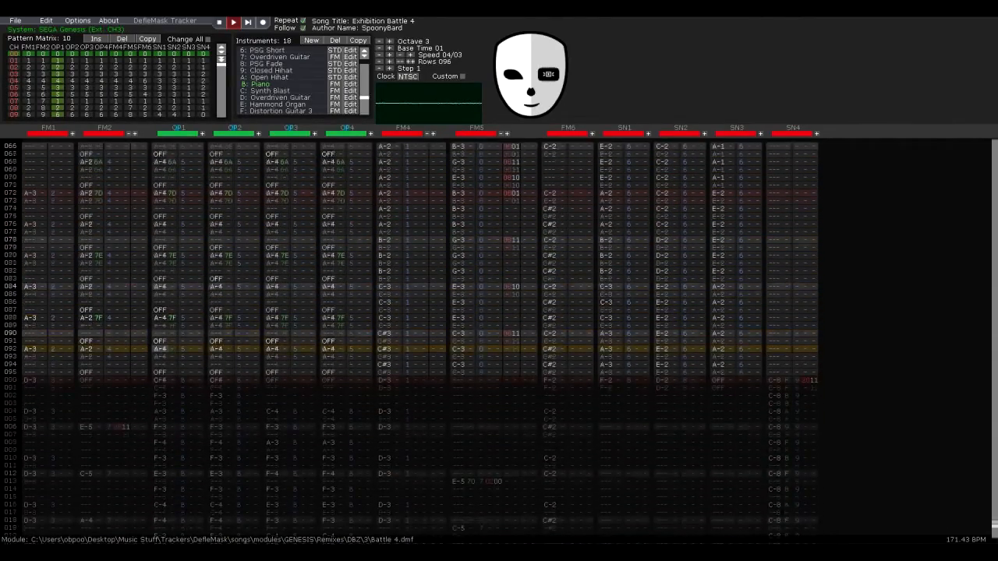
{"action": "left_click", "coordinate": [233, 22]}
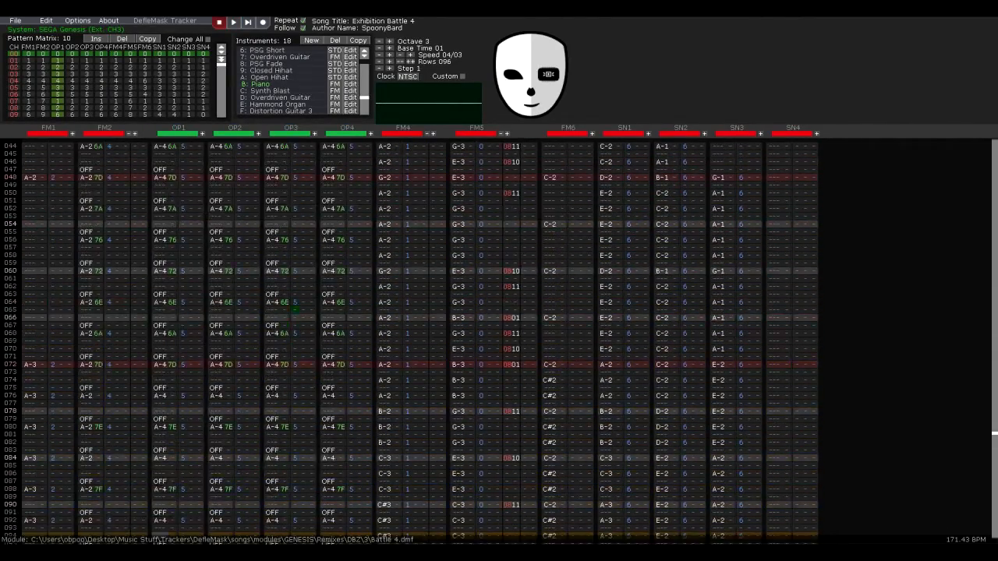